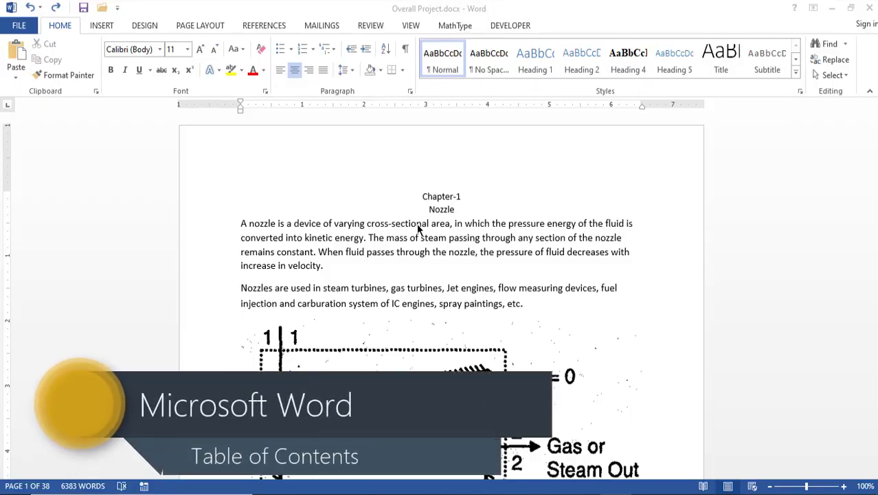
{"action": "mouse_move", "coordinate": [443, 170]}
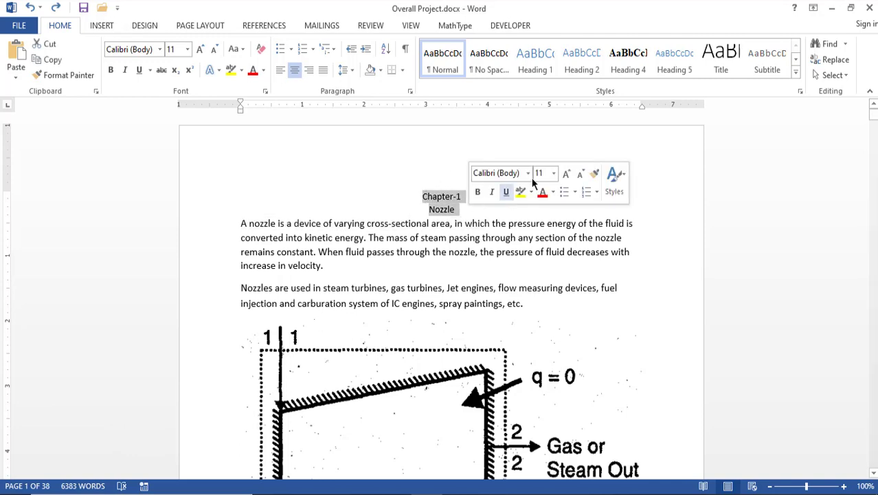
- Style Chapter-1 and Nozzle as centred Heading 1 with the space before removed
{"action": "left_click", "coordinate": [535, 60]}
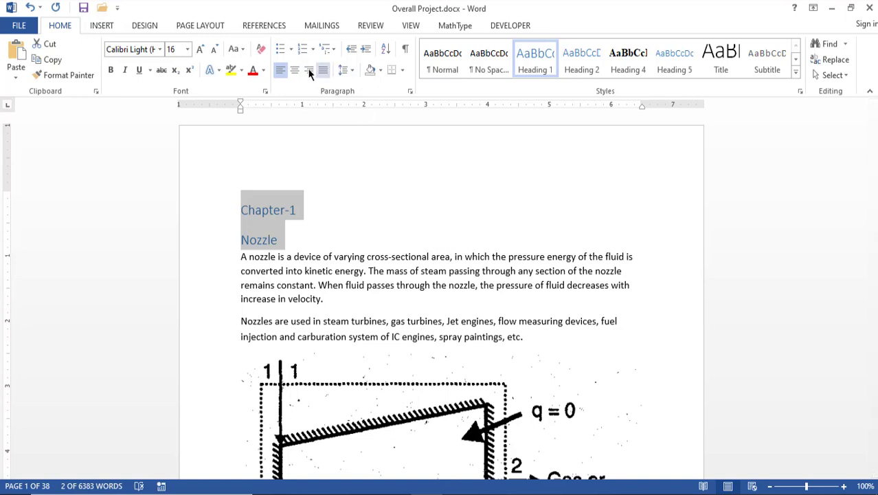
{"action": "left_click", "coordinate": [294, 69]}
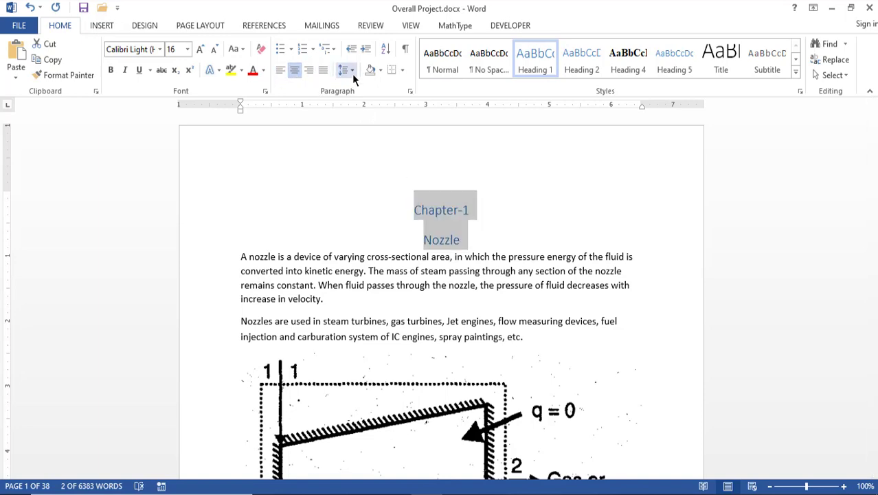
{"action": "left_click", "coordinate": [344, 69]}
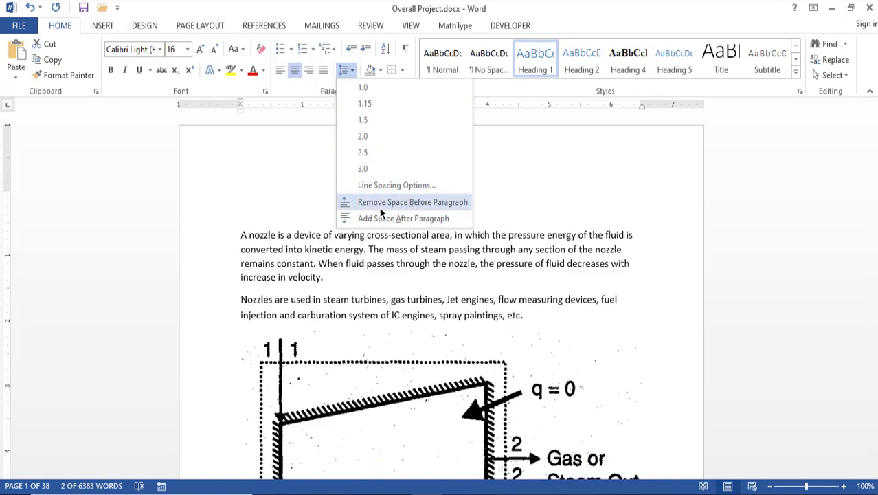
{"action": "mouse_move", "coordinate": [383, 210]}
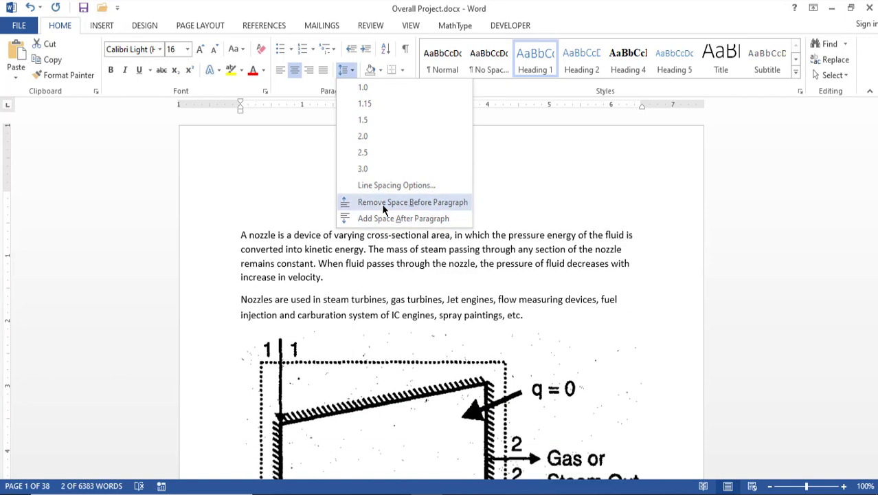
{"action": "left_click", "coordinate": [413, 202]}
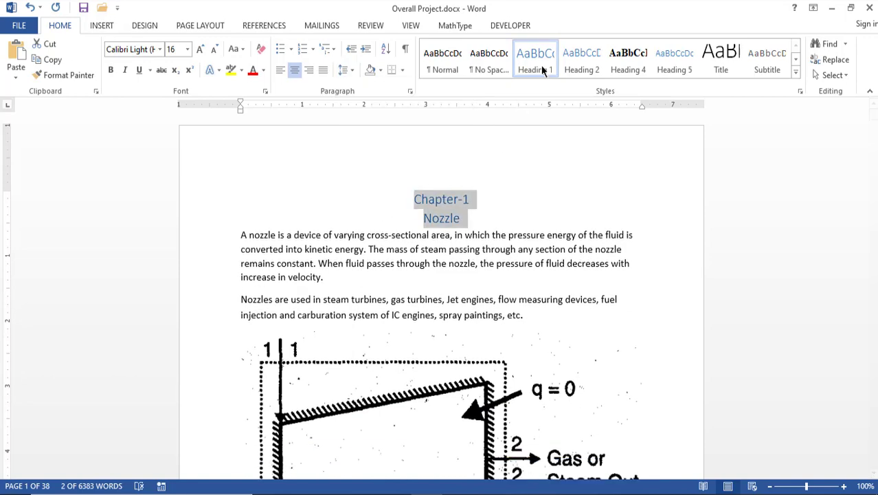
{"action": "scroll", "scroll_direction": "down", "scroll_amount": 3}
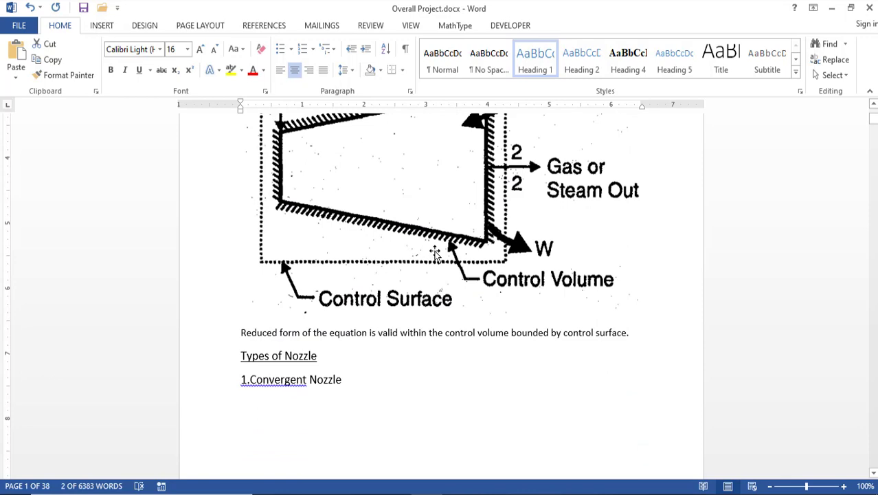
{"action": "scroll", "scroll_direction": "up", "scroll_amount": 3}
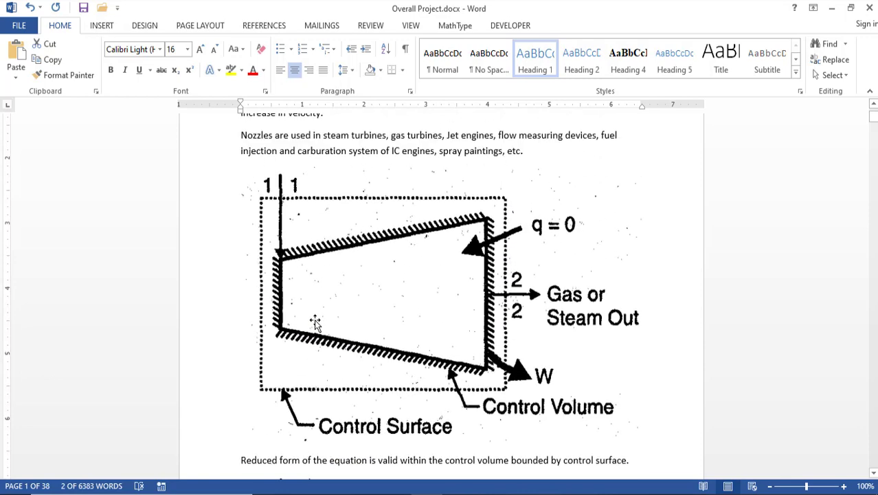
{"action": "scroll", "scroll_direction": "up", "scroll_amount": 3}
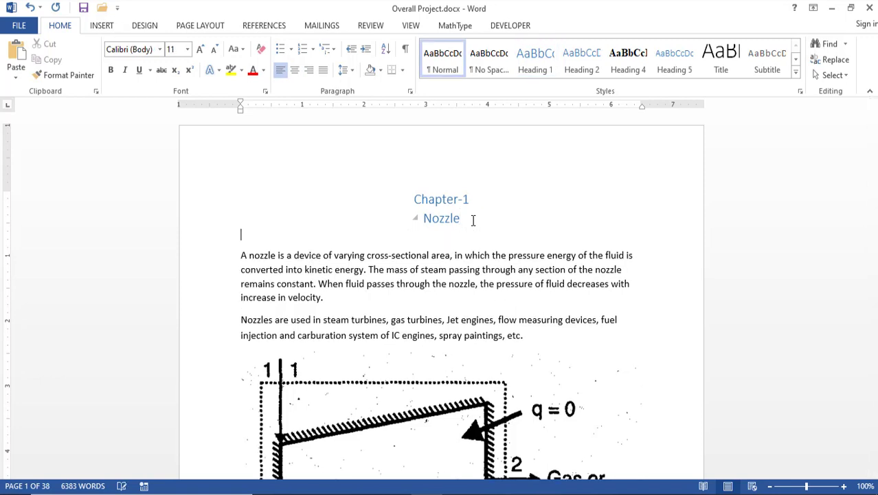
- Type 'Introduction' on the blank line under Nozzle and make it Heading 2
{"action": "type", "text": "Introd"}
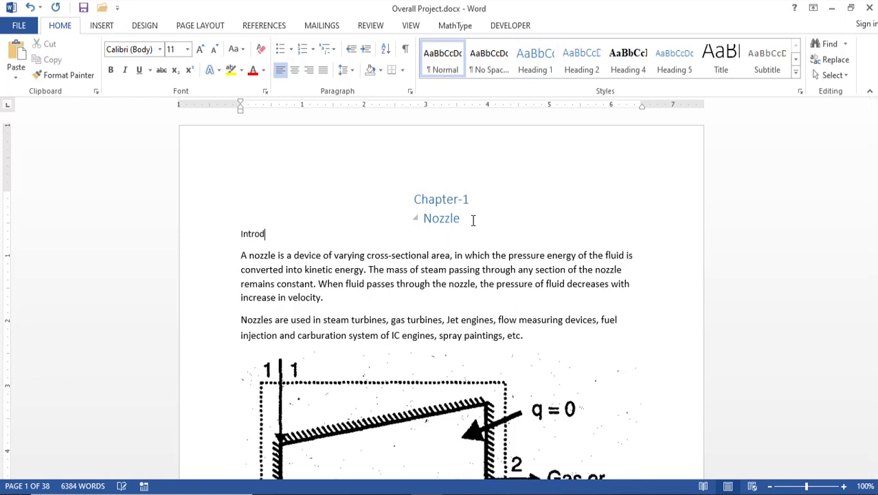
{"action": "type", "text": "uction"}
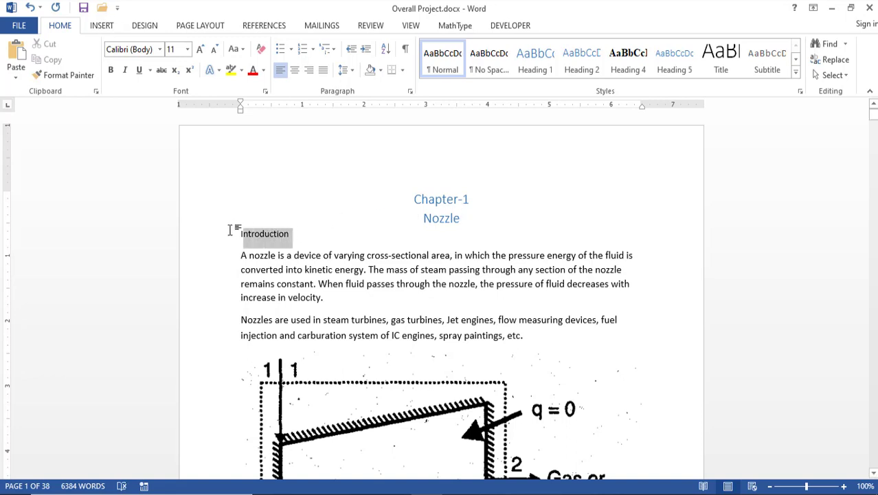
{"action": "left_click", "coordinate": [264, 236]}
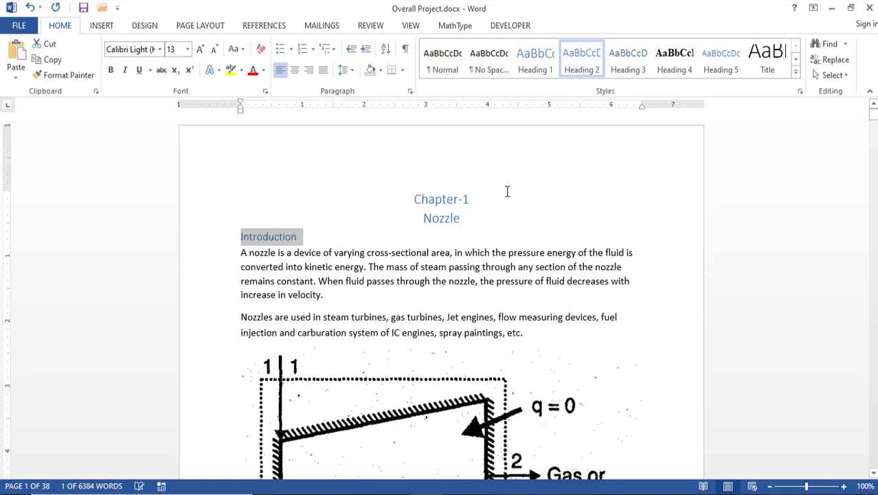
- Move down to the Types of Nozzle, Convergent and Divergent Nozzle titles
{"action": "scroll", "scroll_direction": "down", "scroll_amount": 3}
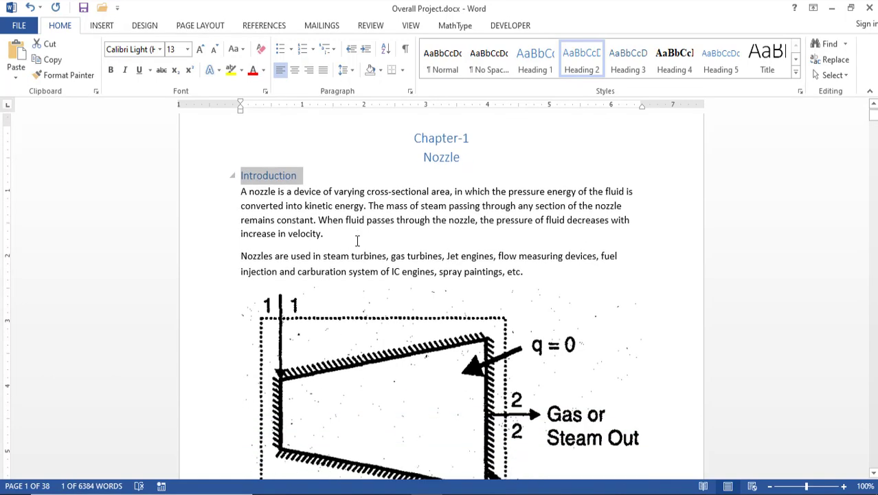
{"action": "scroll", "scroll_direction": "down", "scroll_amount": 3}
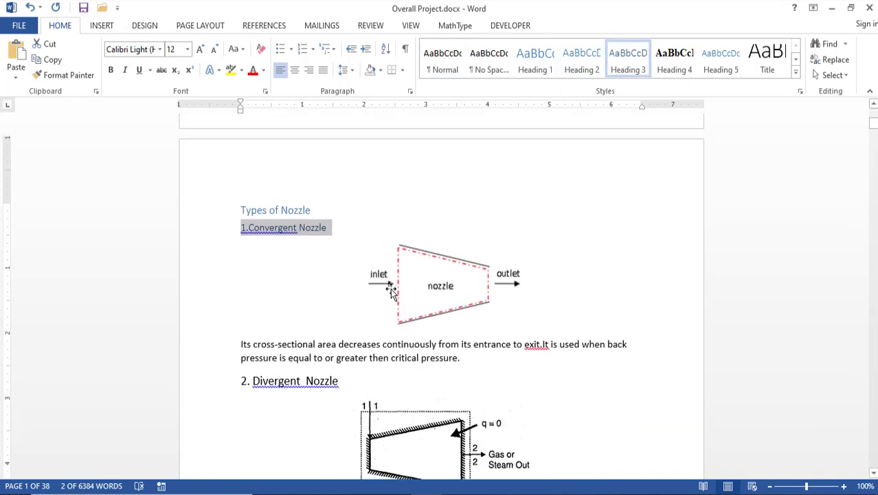
{"action": "scroll", "scroll_direction": "down", "scroll_amount": 3}
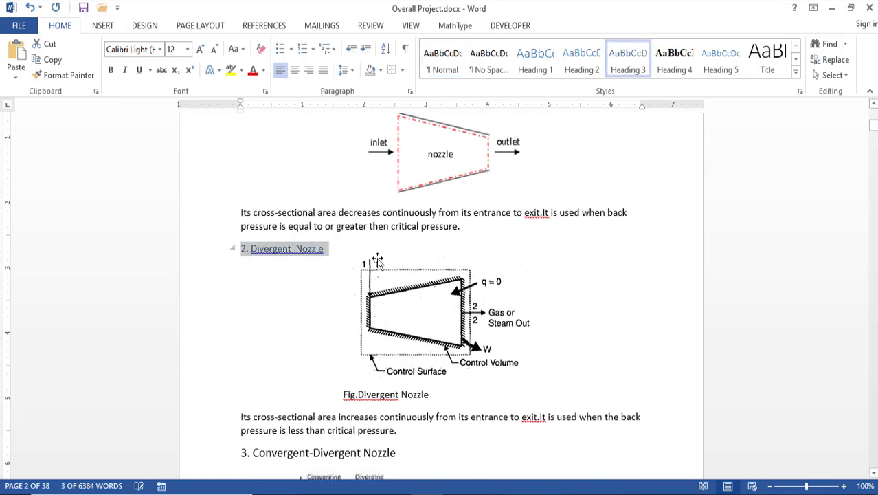
{"action": "scroll", "scroll_direction": "down", "scroll_amount": 3}
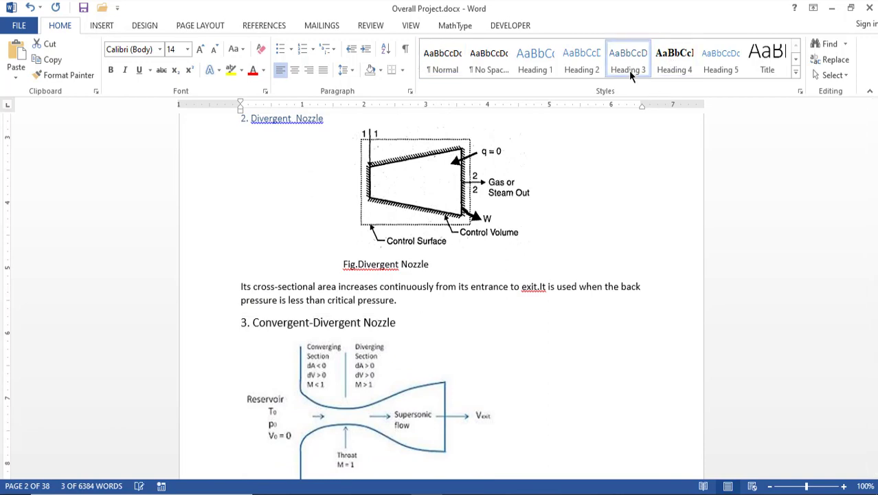
{"action": "scroll", "scroll_direction": "down", "scroll_amount": 3}
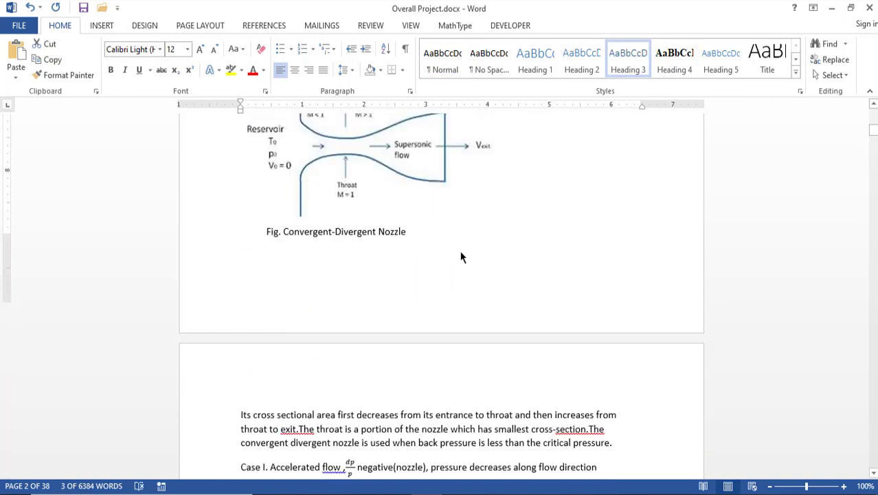
{"action": "scroll", "scroll_direction": "down", "scroll_amount": 3}
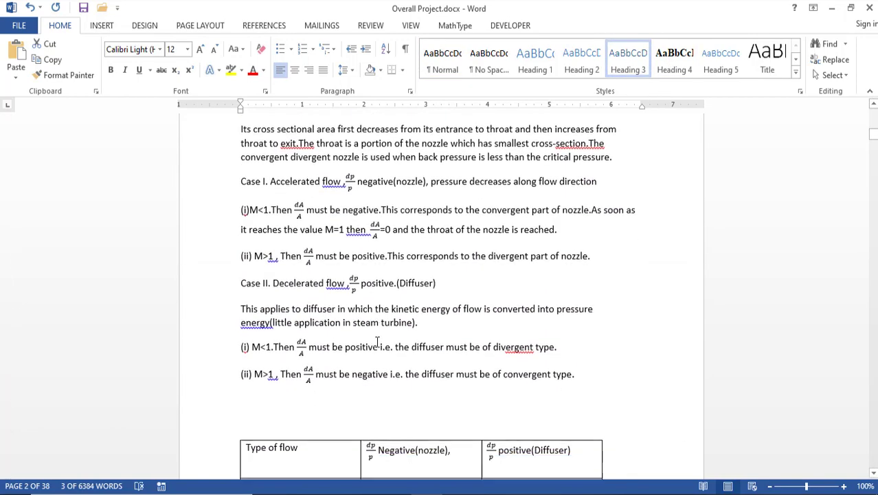
{"action": "scroll", "scroll_direction": "down", "scroll_amount": 3}
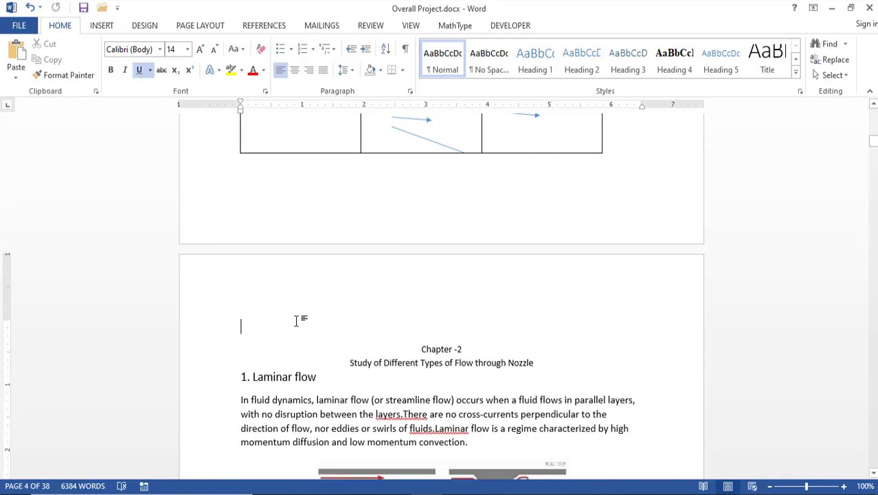
- Make the Chapter -2 title lines a centred Heading 1 with no space before
{"action": "scroll", "scroll_direction": "down", "scroll_amount": 3}
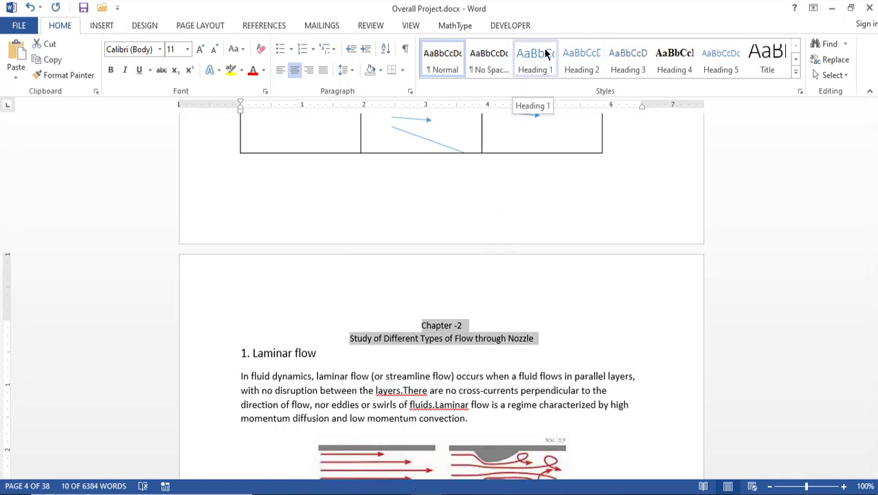
{"action": "left_click", "coordinate": [534, 60]}
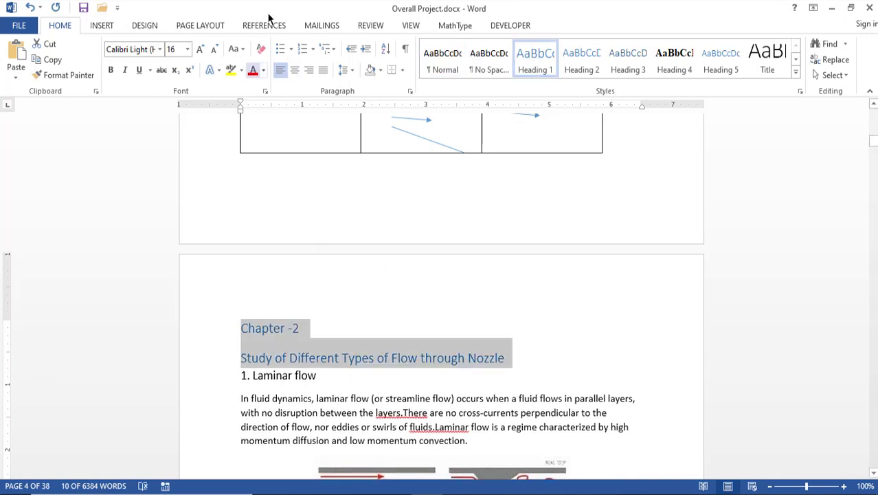
{"action": "left_click", "coordinate": [344, 70]}
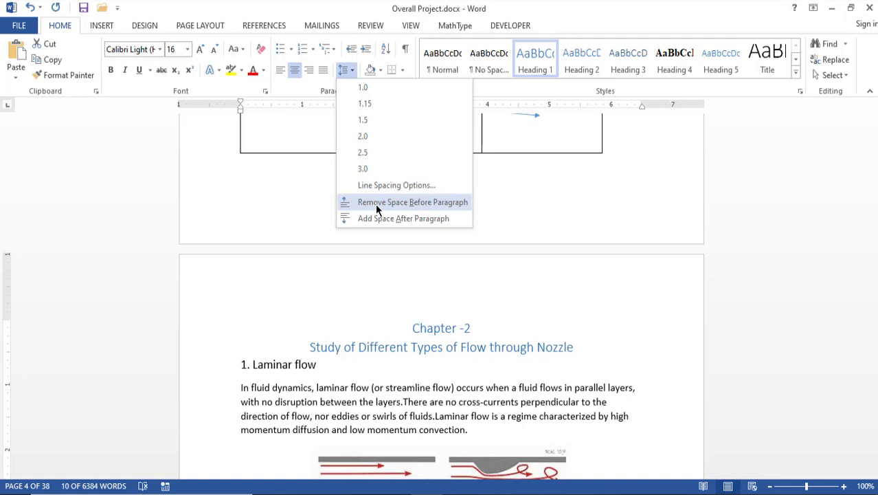
{"action": "left_click", "coordinate": [413, 201]}
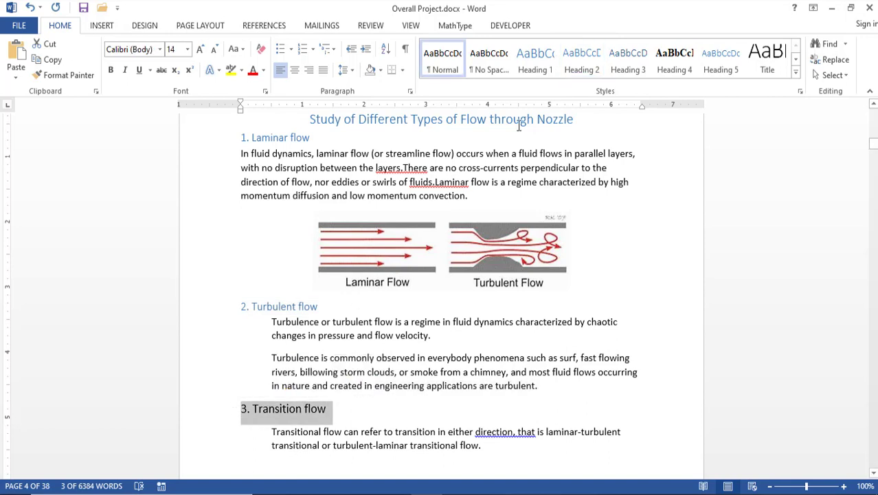
- Move down to the Laminar, Turbulent and Transition flow titles
{"action": "scroll", "scroll_direction": "down", "scroll_amount": 3}
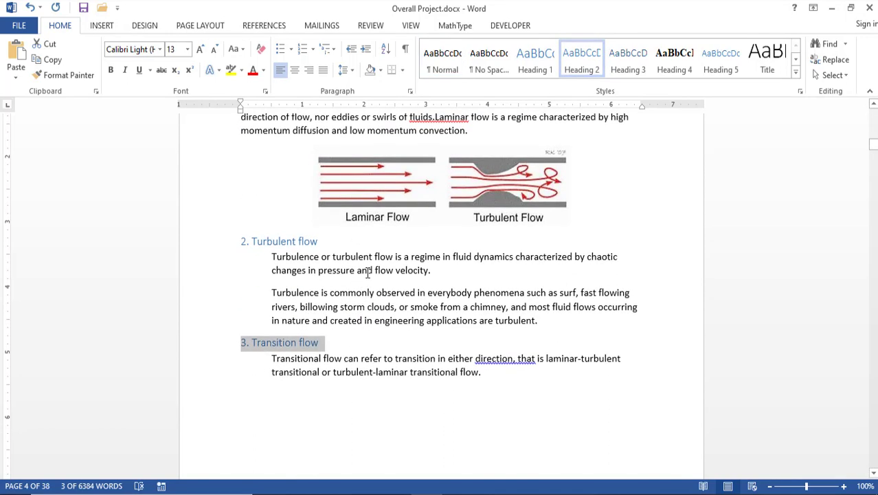
{"action": "scroll", "scroll_direction": "down", "scroll_amount": 3}
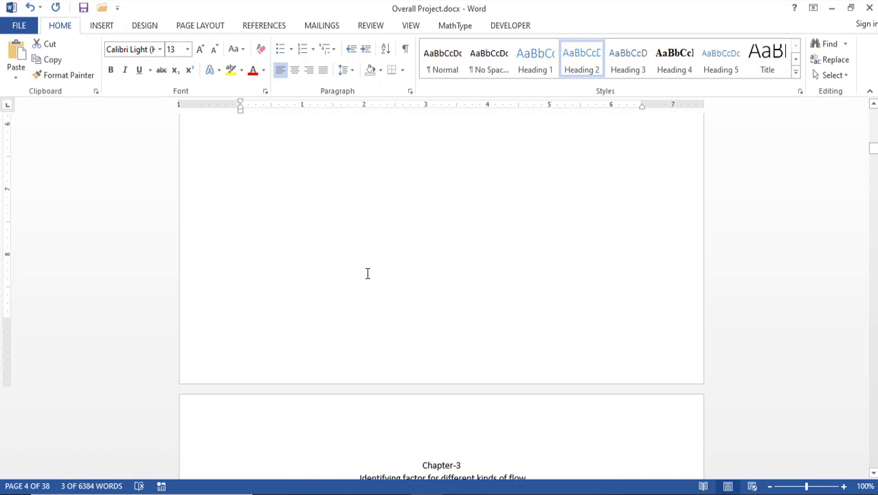
{"action": "scroll", "scroll_direction": "down", "scroll_amount": 3}
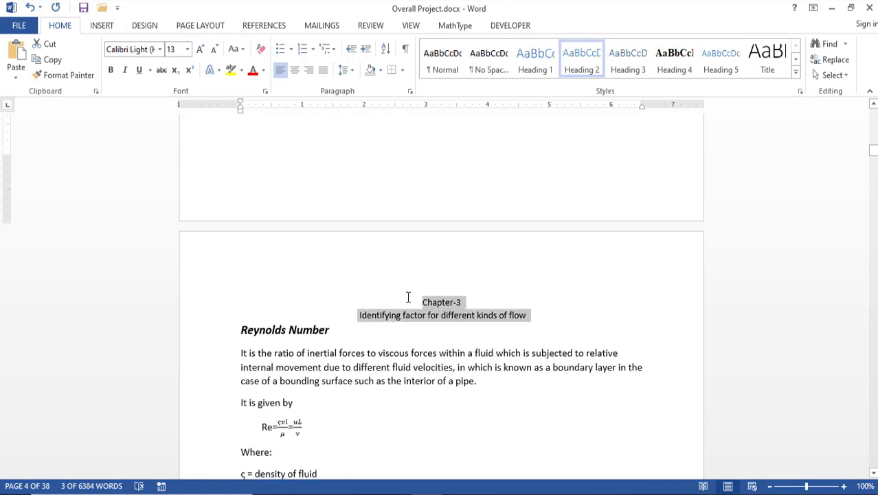
- Make the Chapter-3 title lines a centred Heading 1 with space before removed
{"action": "left_click", "coordinate": [534, 60]}
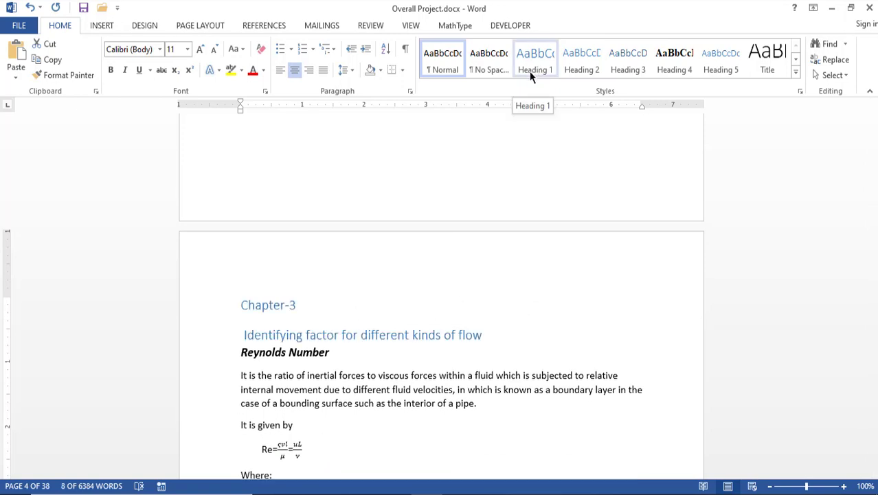
{"action": "left_click", "coordinate": [295, 69]}
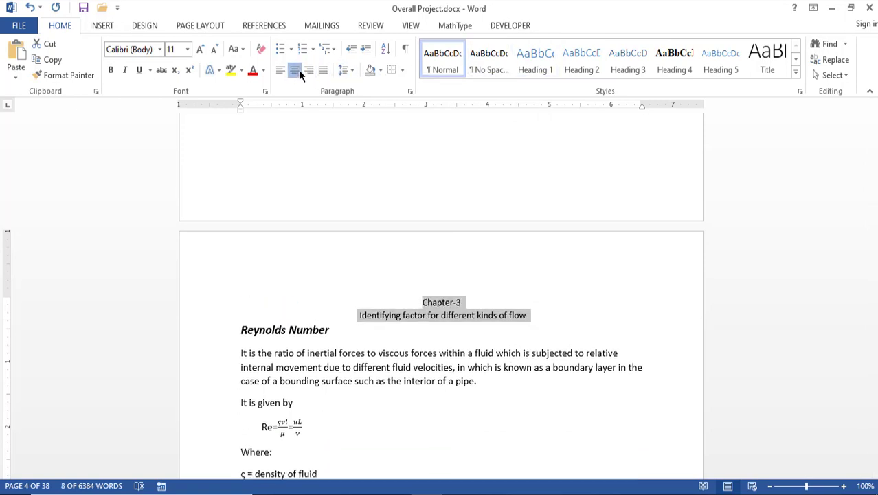
{"action": "left_click", "coordinate": [280, 70]}
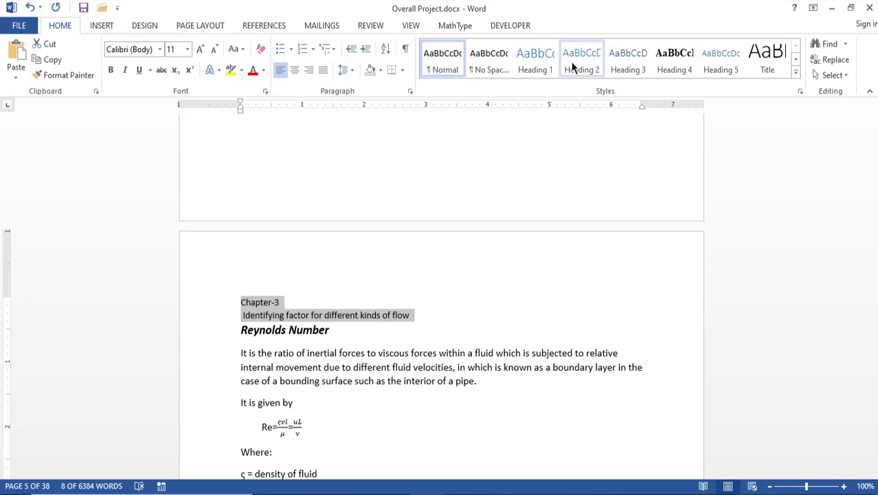
{"action": "left_click", "coordinate": [535, 61]}
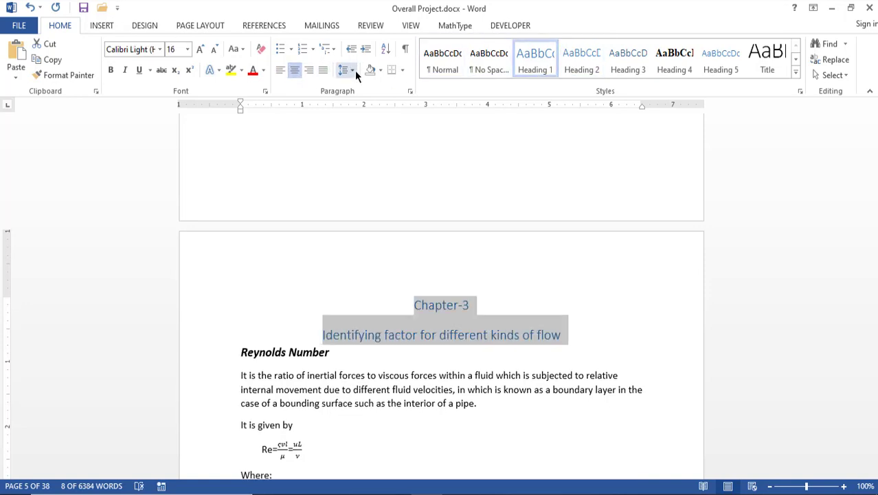
{"action": "left_click", "coordinate": [346, 70]}
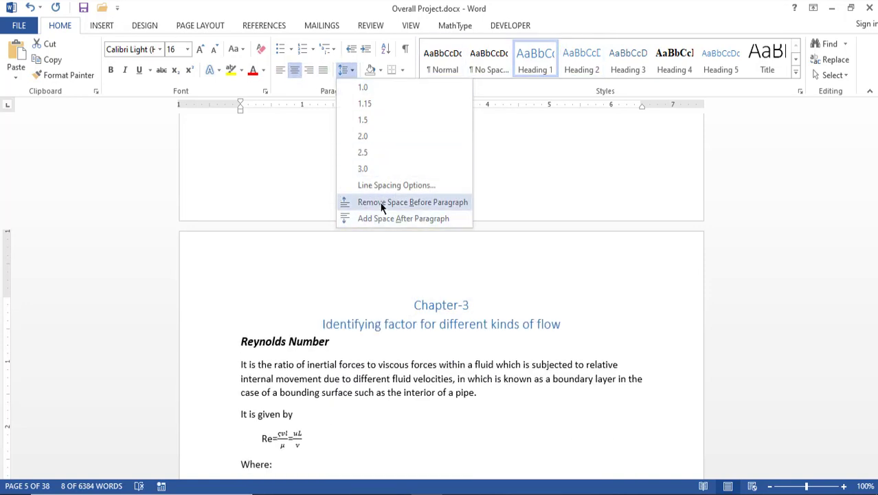
{"action": "left_click", "coordinate": [413, 202]}
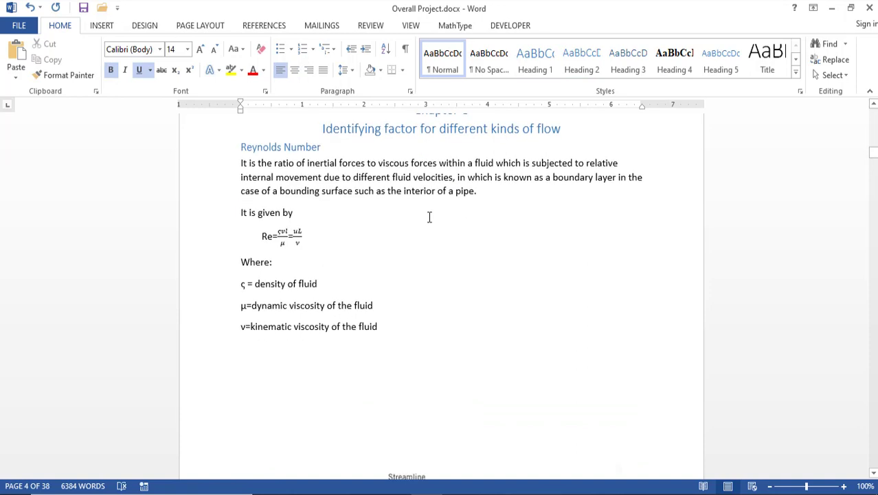
- Scroll through the report before inserting a blank first page
{"action": "scroll", "scroll_direction": "down", "scroll_amount": 3}
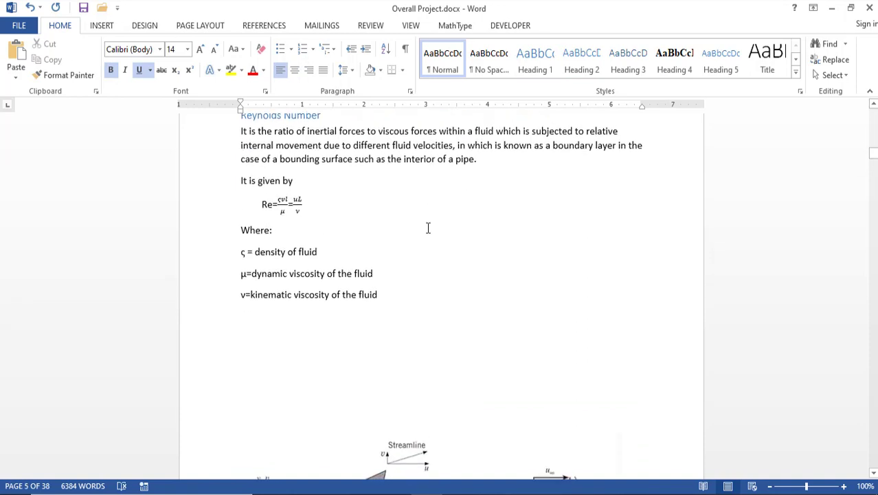
{"action": "scroll", "scroll_direction": "down", "scroll_amount": 3}
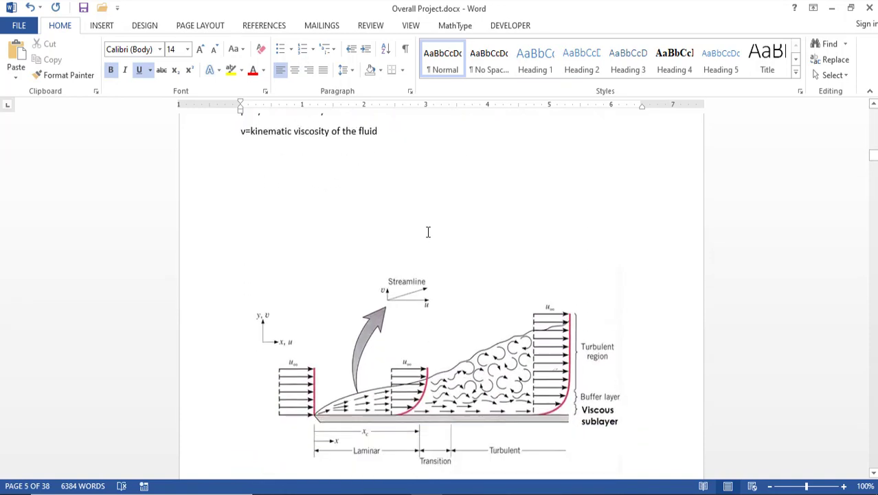
{"action": "scroll", "scroll_direction": "up", "scroll_amount": 3}
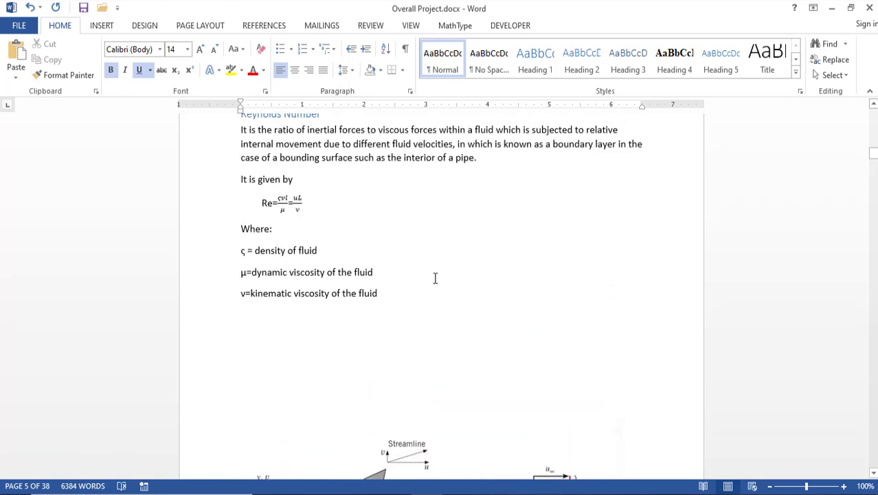
{"action": "scroll", "scroll_direction": "down", "scroll_amount": 3}
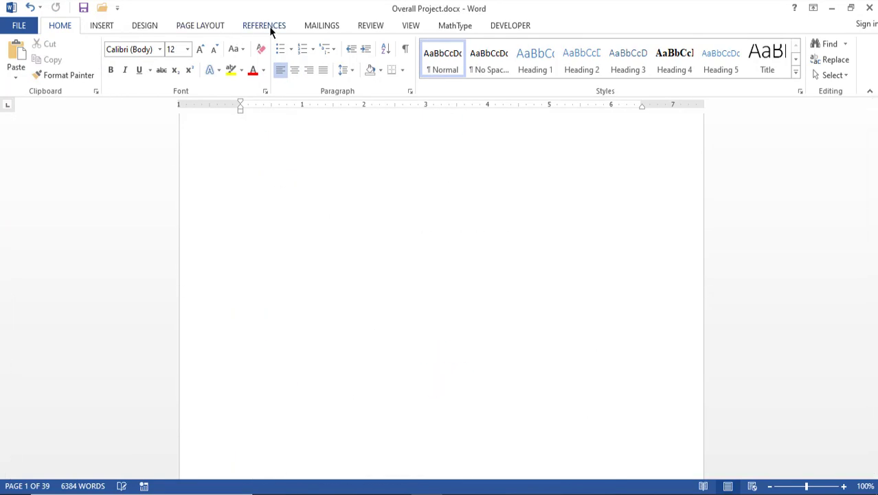
- Try Automatic Table 2 from References > Table of Contents, then undo it
{"action": "left_click", "coordinate": [264, 26]}
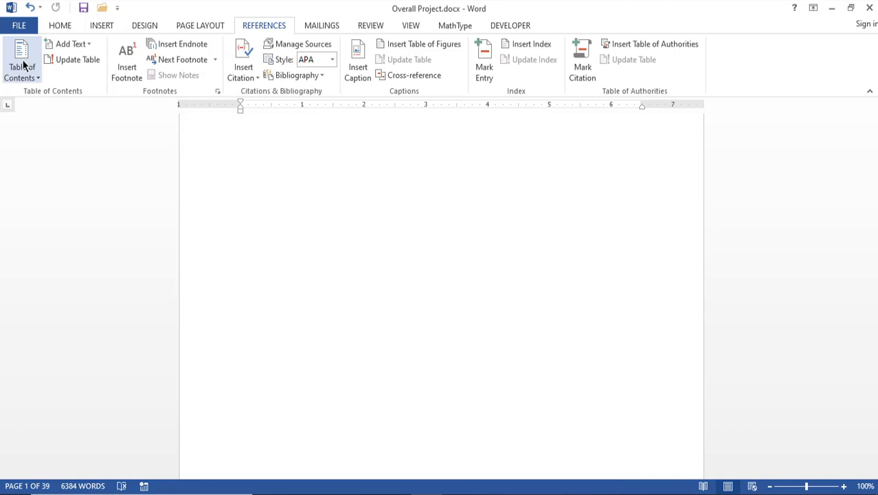
{"action": "left_click", "coordinate": [22, 62]}
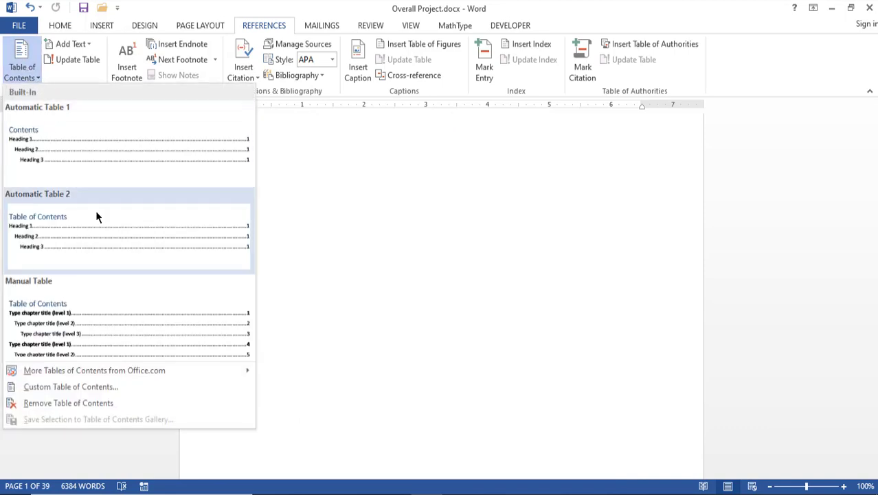
{"action": "mouse_move", "coordinate": [53, 259]}
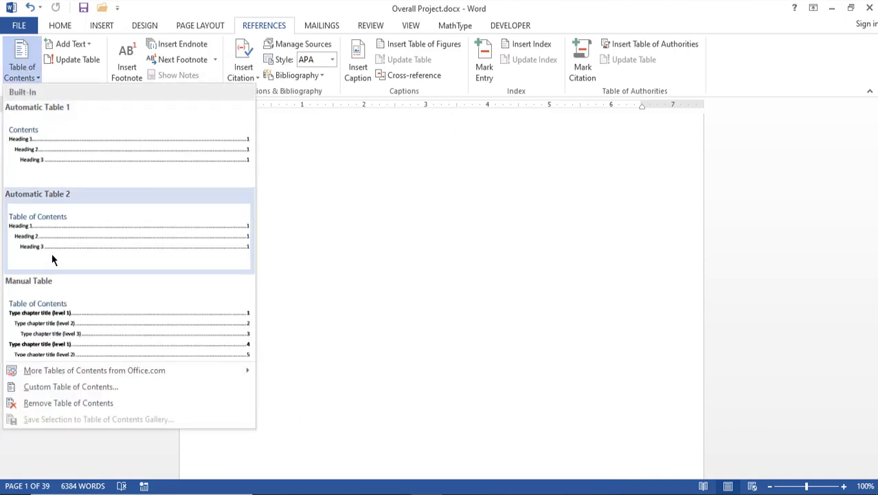
{"action": "mouse_move", "coordinate": [106, 262]}
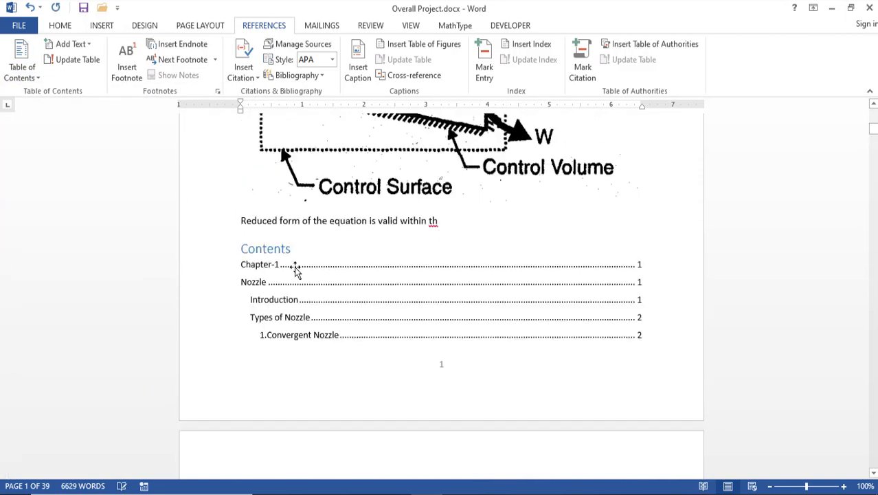
{"action": "scroll", "scroll_direction": "up", "scroll_amount": 3}
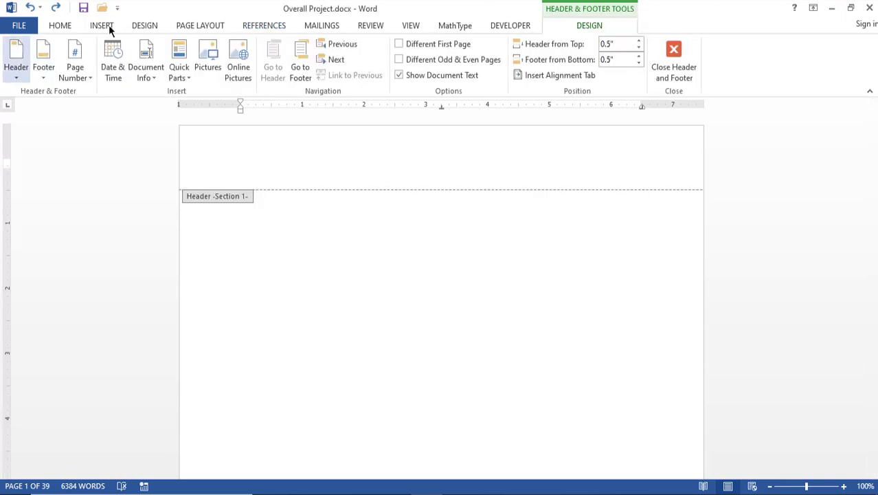
- Close the header and insert an automatic table of contents on page 1
{"action": "left_click", "coordinate": [674, 62]}
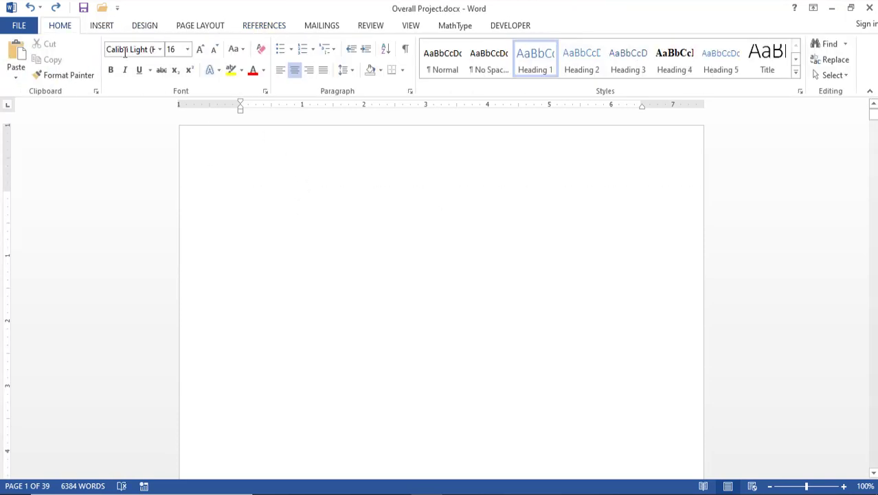
{"action": "left_click", "coordinate": [200, 26]}
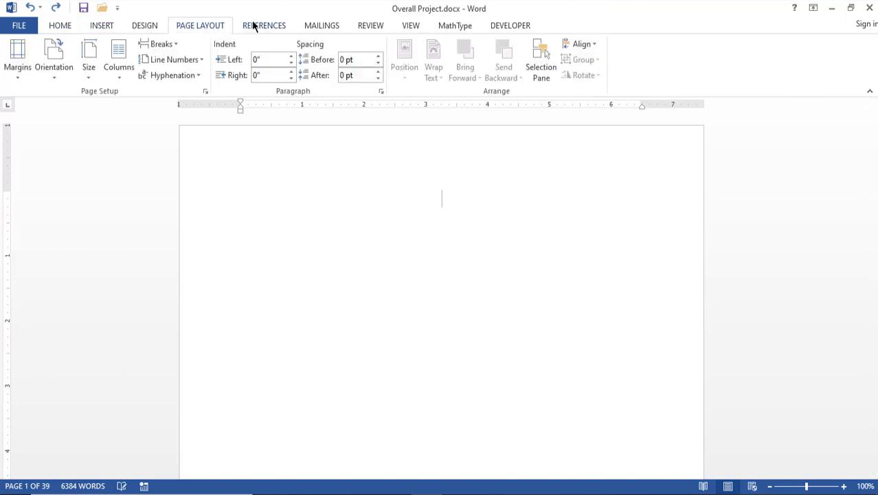
{"action": "left_click", "coordinate": [21, 62]}
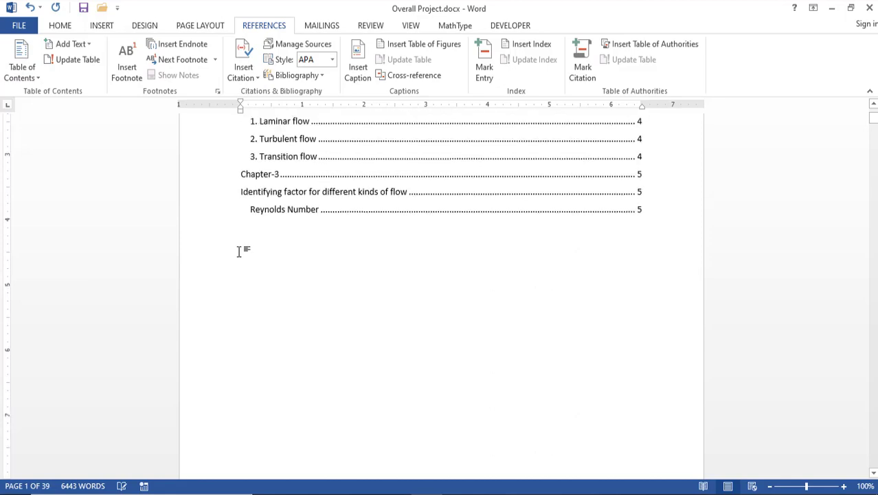
{"action": "scroll", "scroll_direction": "up", "scroll_amount": 3}
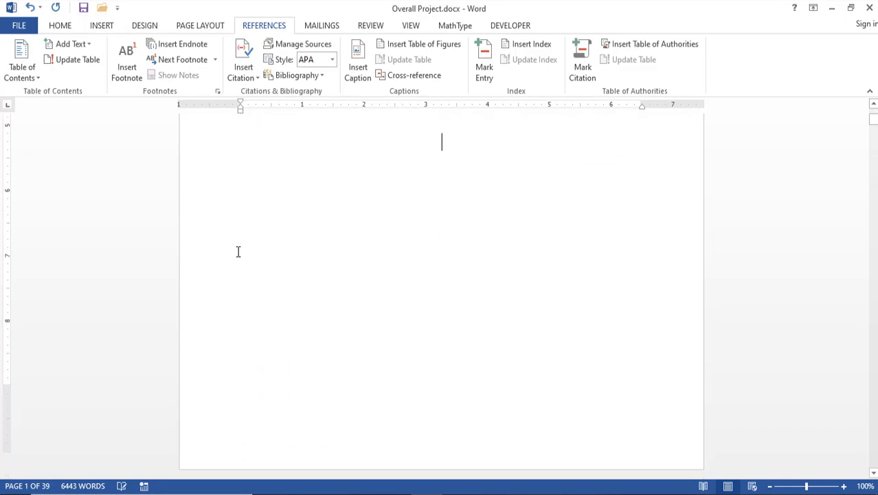
{"action": "scroll", "scroll_direction": "down", "scroll_amount": 3}
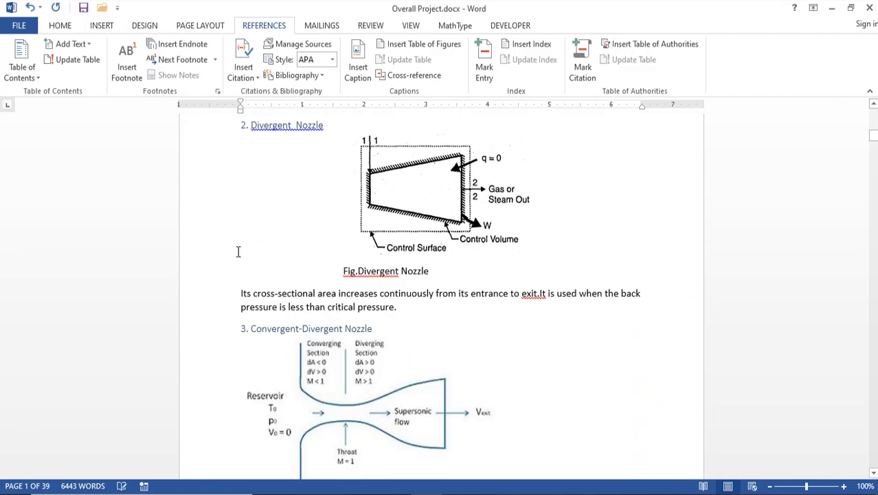
{"action": "scroll", "scroll_direction": "down", "scroll_amount": 3}
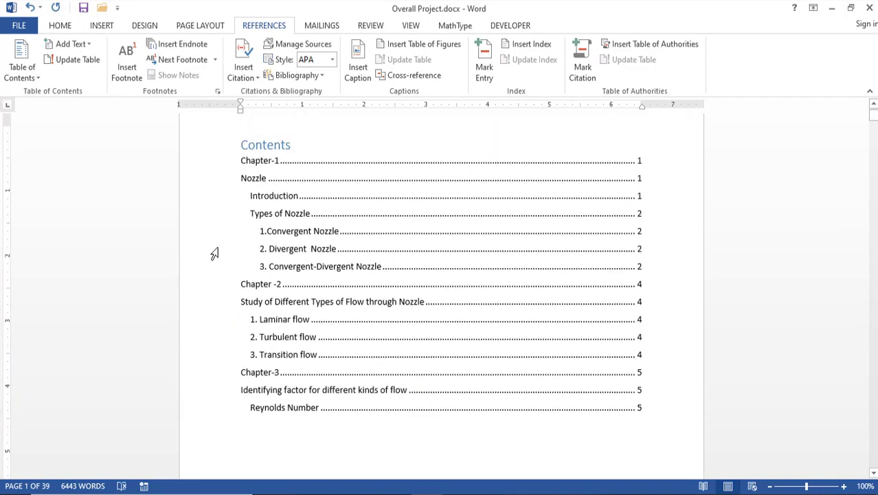
{"action": "mouse_move", "coordinate": [254, 160]}
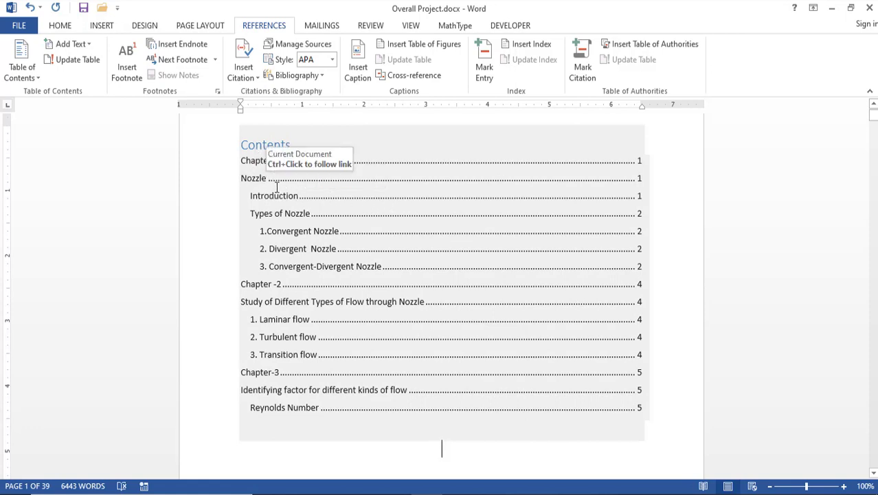
{"action": "mouse_move", "coordinate": [299, 227]}
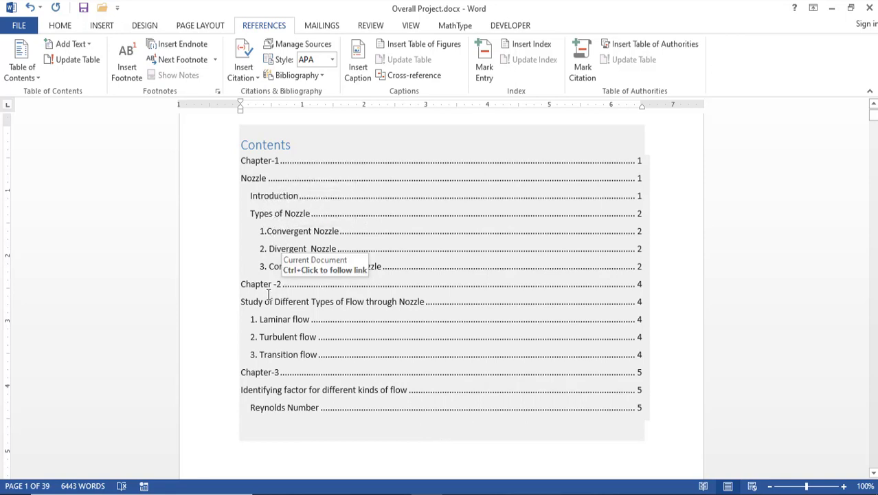
{"action": "mouse_move", "coordinate": [258, 323]}
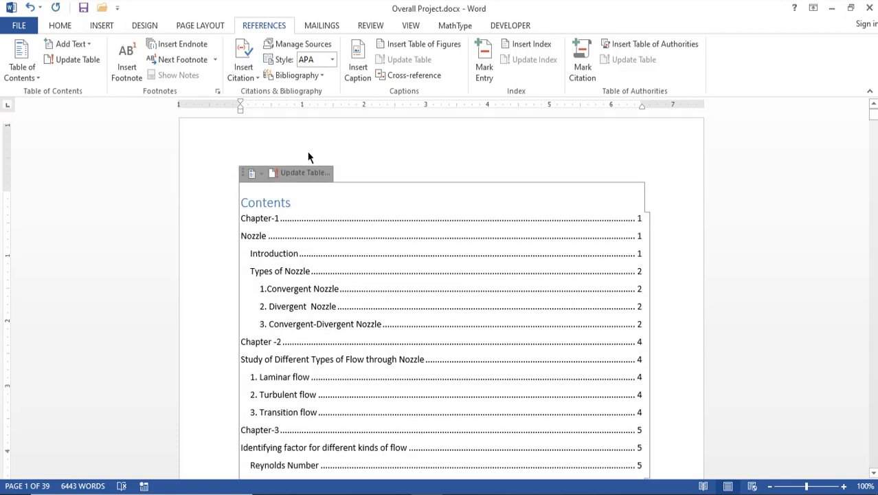
- Update the entire table of contents and confirm with OK
{"action": "left_click", "coordinate": [301, 172]}
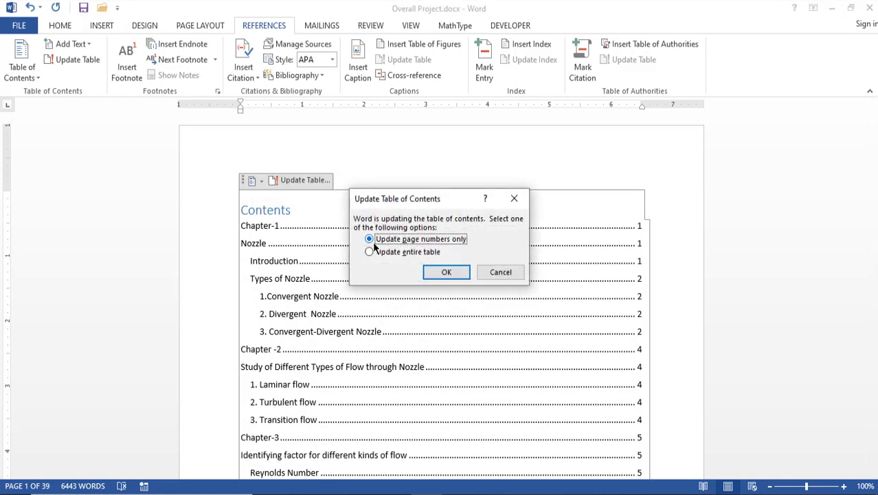
{"action": "left_click", "coordinate": [370, 252]}
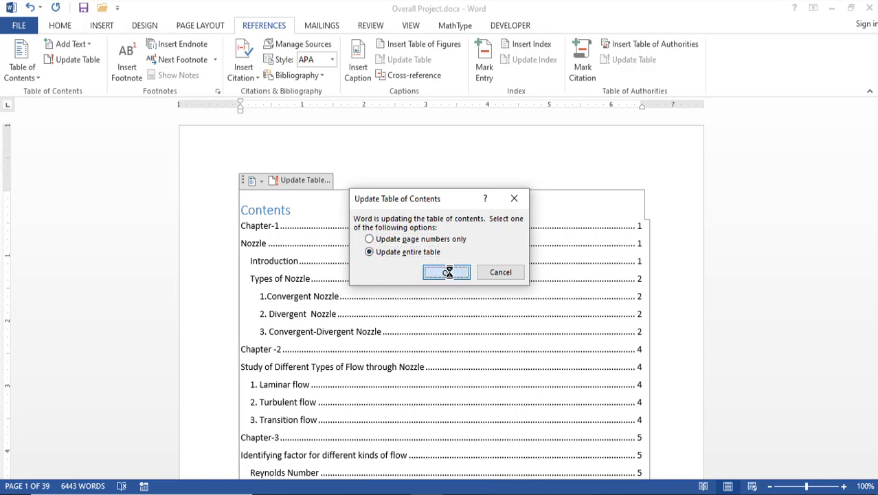
{"action": "left_click", "coordinate": [369, 239]}
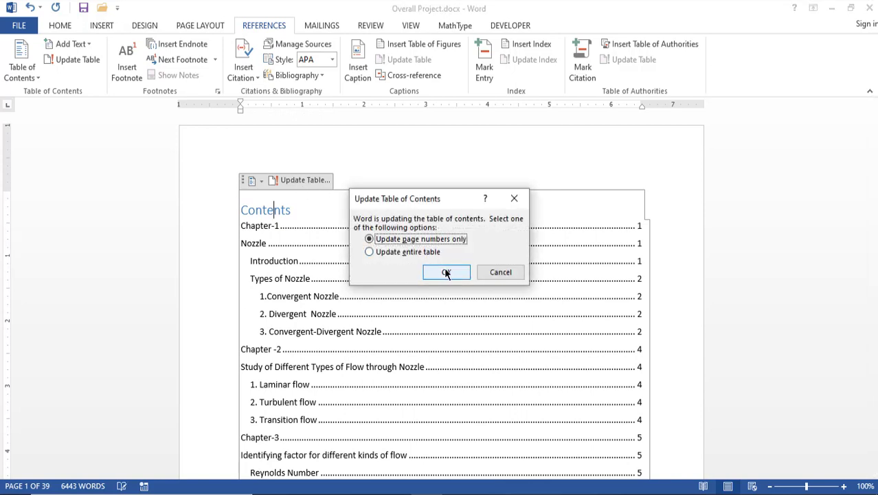
{"action": "left_click", "coordinate": [446, 272]}
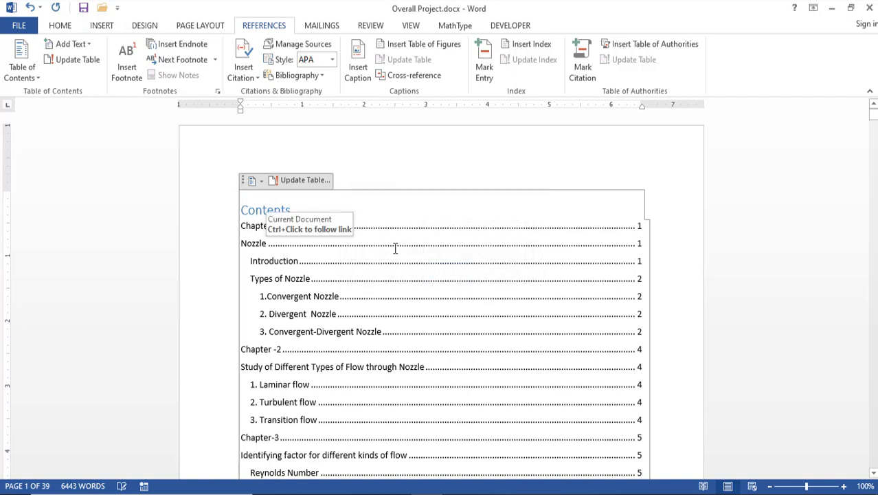